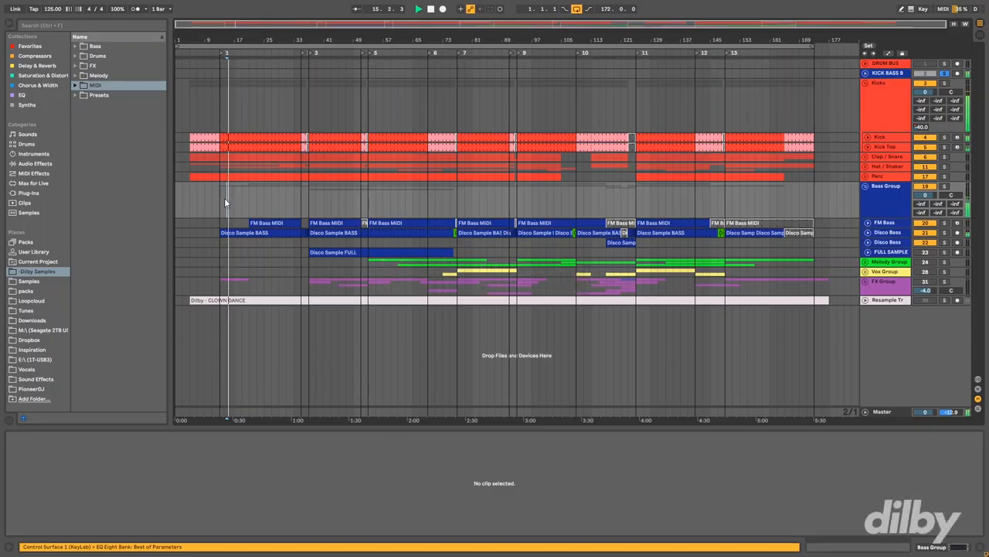
left_click(229, 201)
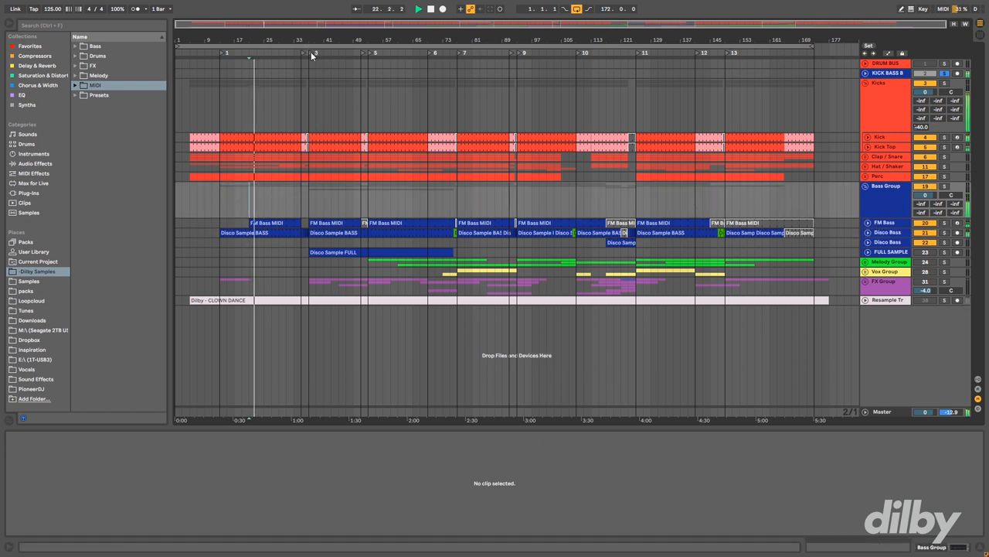
left_click(309, 53)
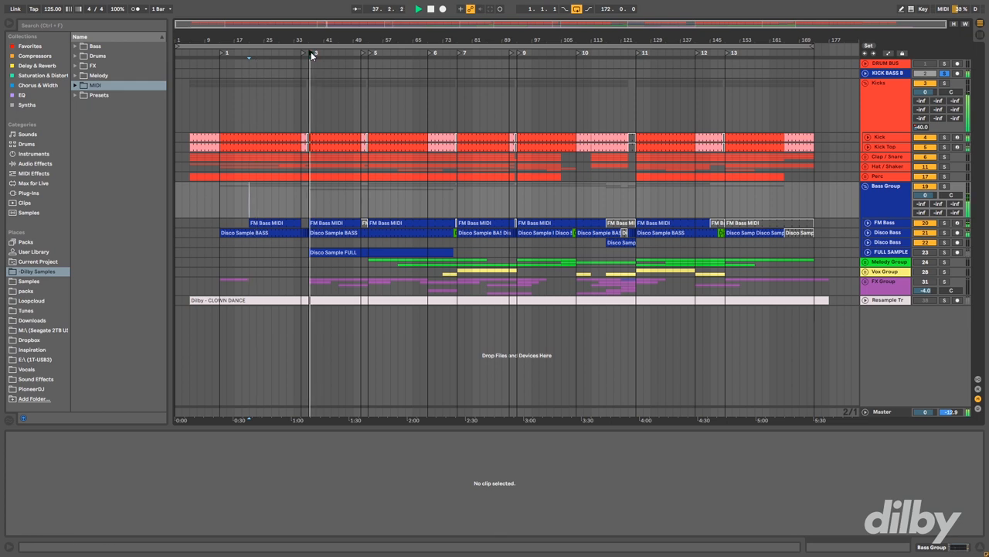